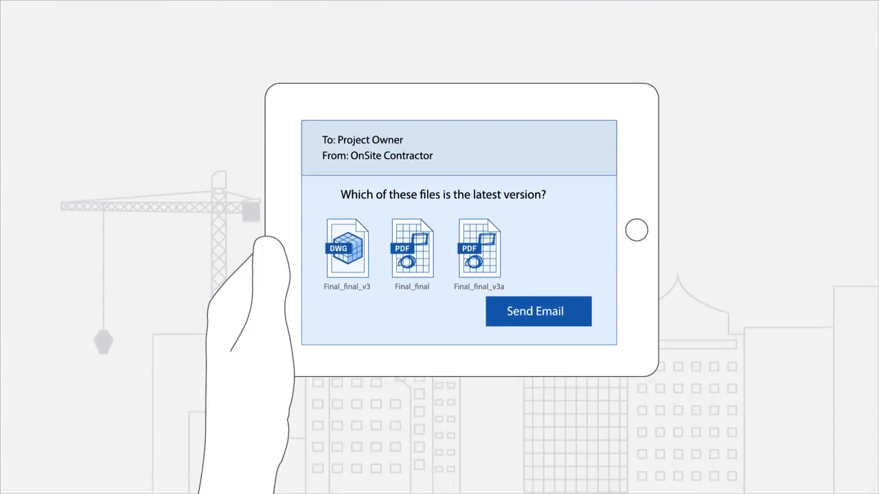
pyautogui.click(538, 312)
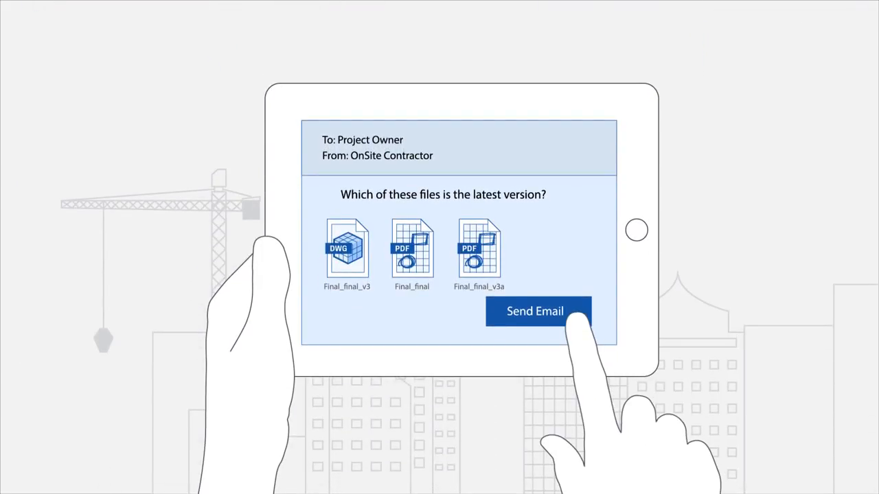
pyautogui.click(538, 311)
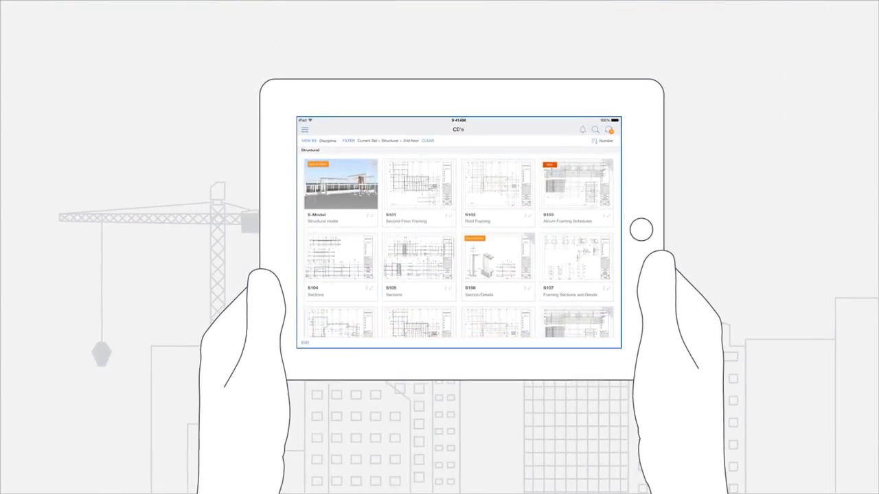
pyautogui.click(419, 189)
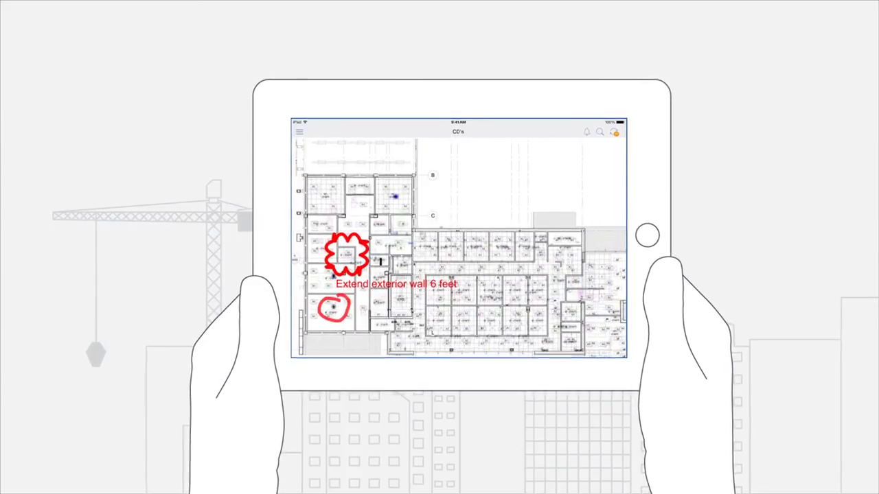